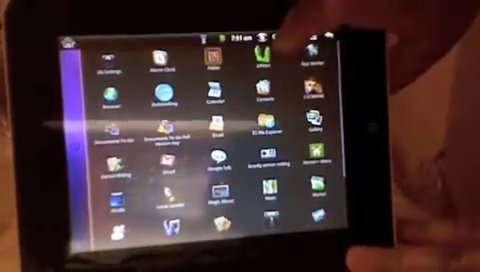
scroll(down, 3)
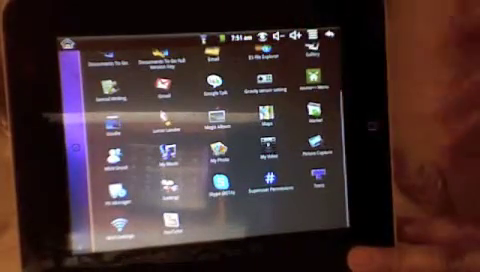